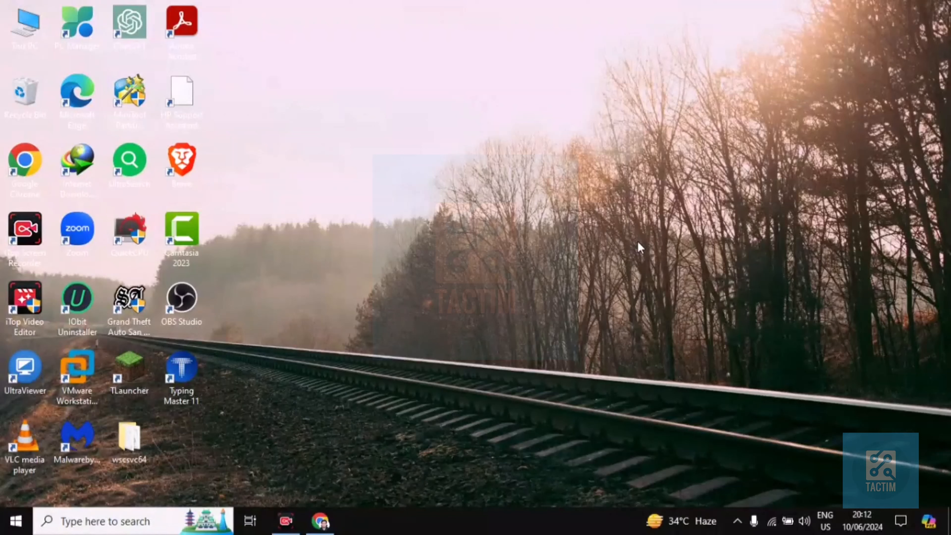
mouse_move(696, 237)
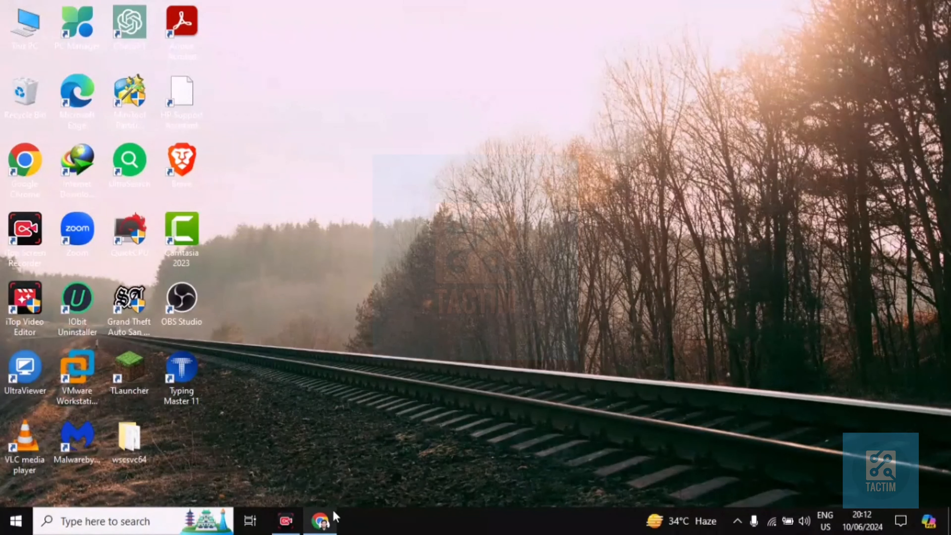
Bring up Gmail and tick the Google Takeout and trial-ended messages among the four to forward
click(321, 521)
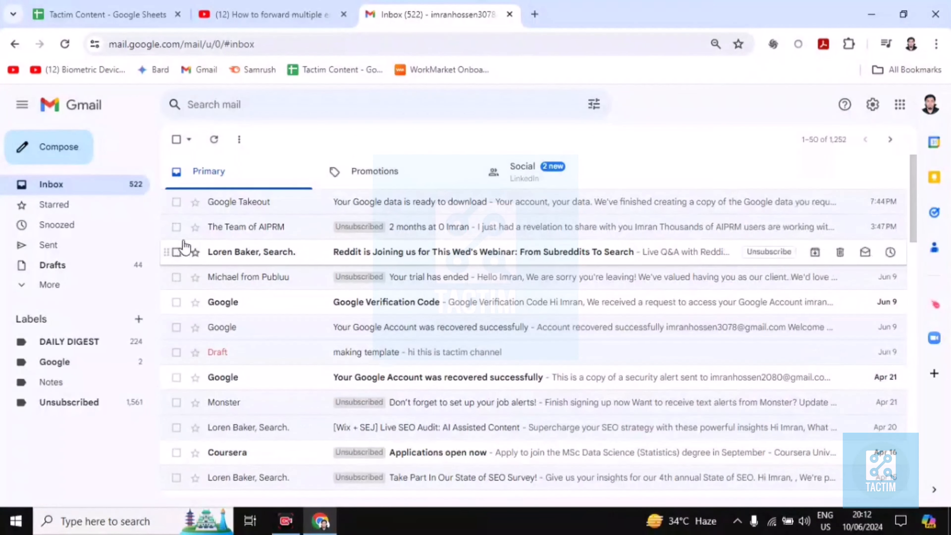
click(176, 201)
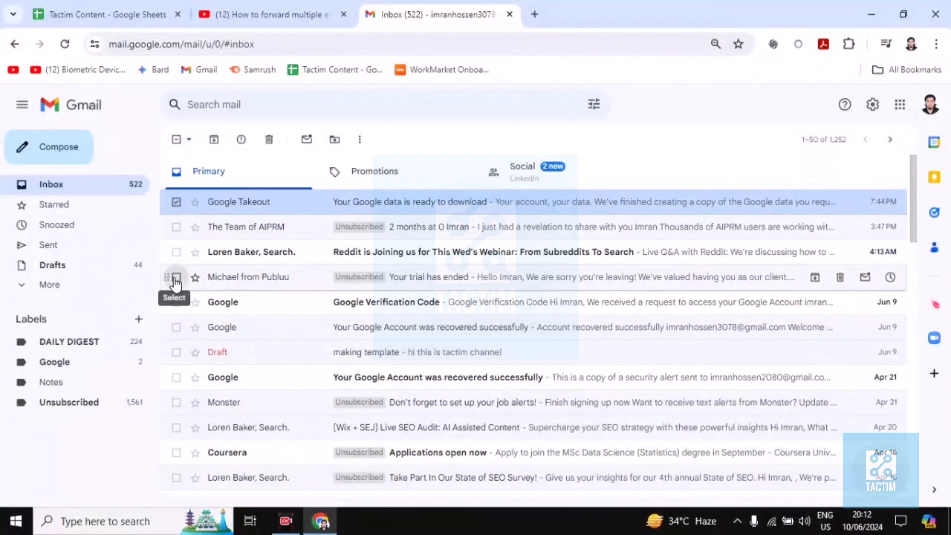
click(176, 276)
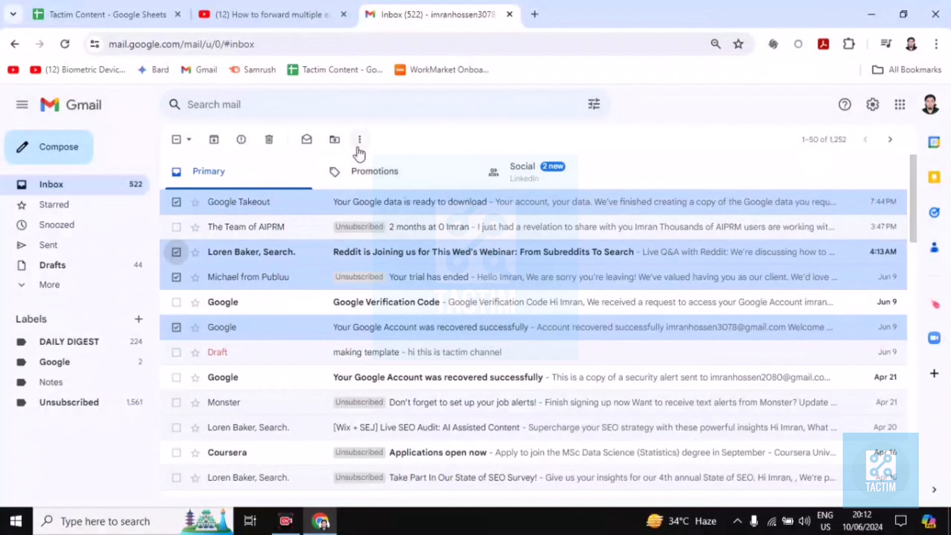
mouse_move(359, 138)
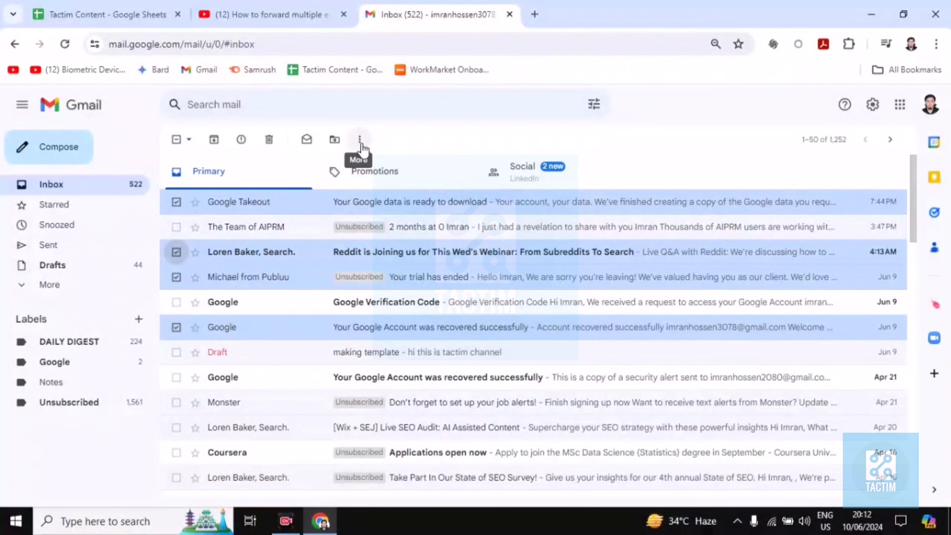
Use More > Forward as attachment to start a new email carrying the selected messages as .eml files
click(359, 138)
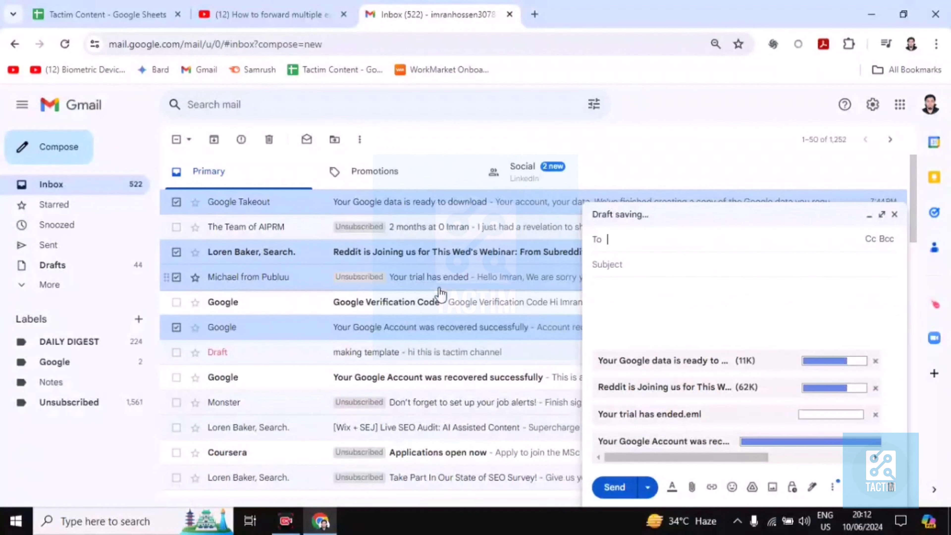
Address the email to the suggested contact, set subject 'any subject' and send it with the four attachments
text(i)
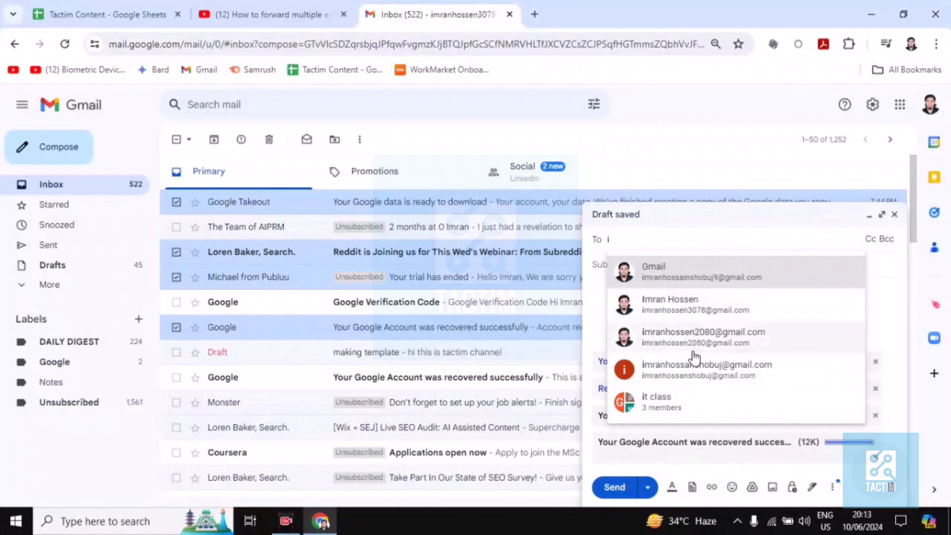
click(707, 364)
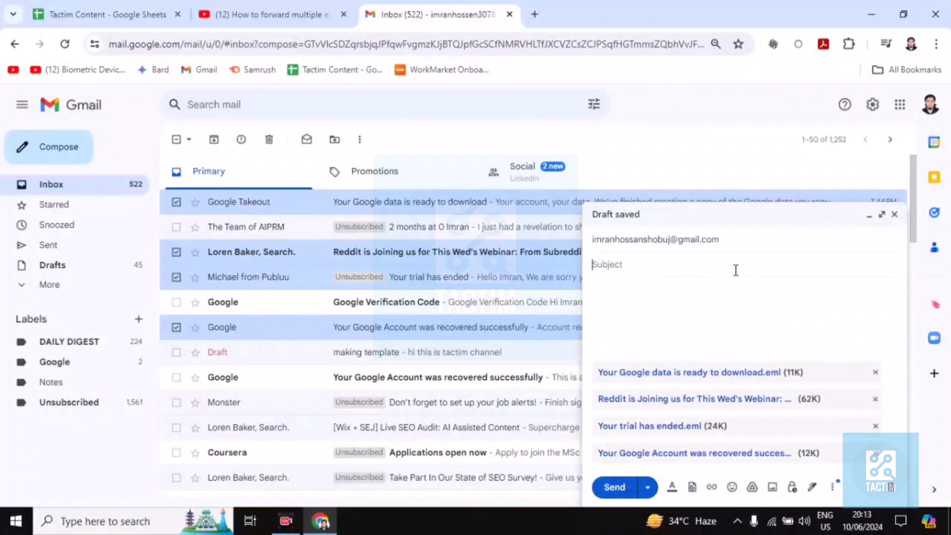
text(any subject)
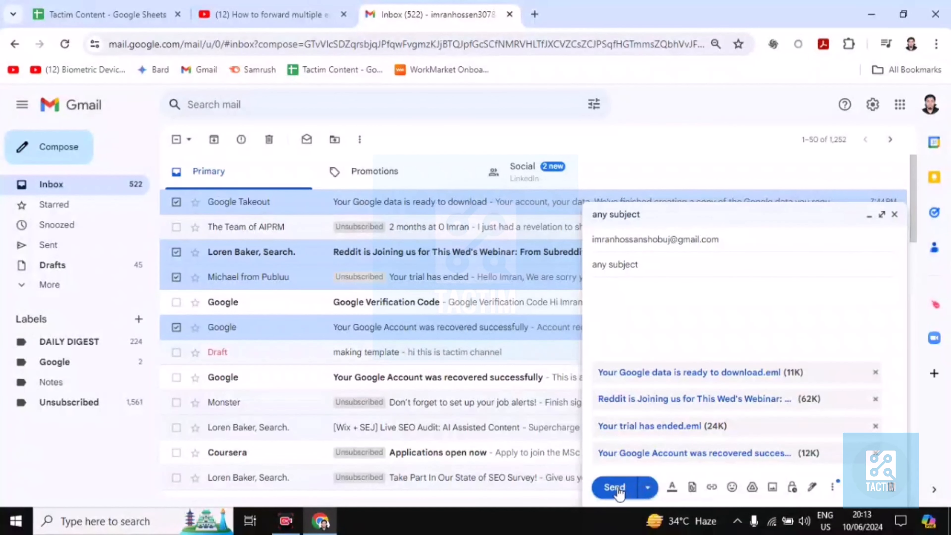
click(614, 487)
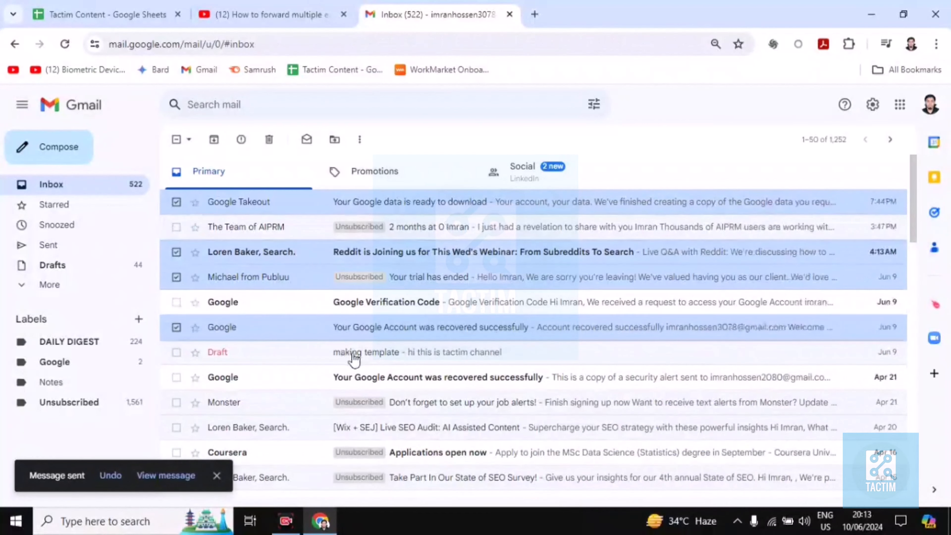
View the just-sent 'any subject' message showing its four .eml attachments in the Sent view
click(48, 244)
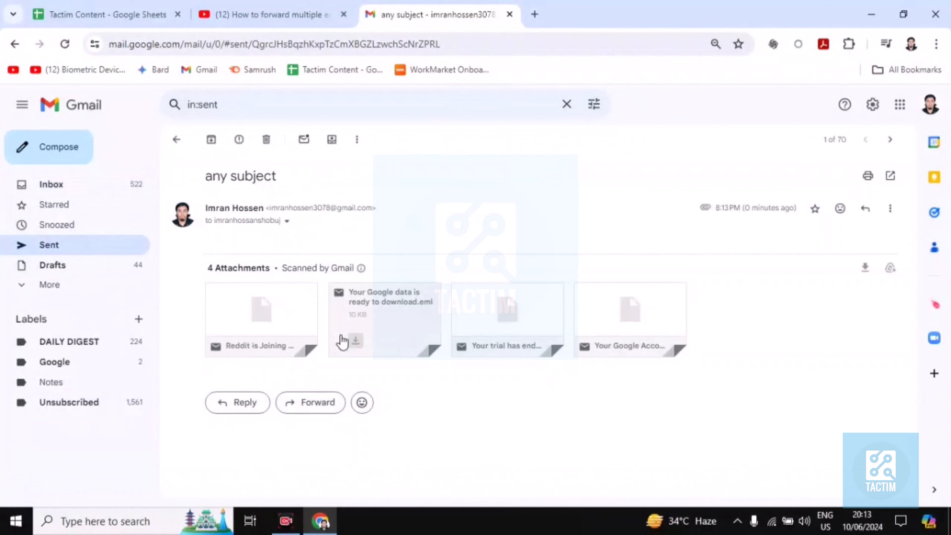
mouse_move(652, 346)
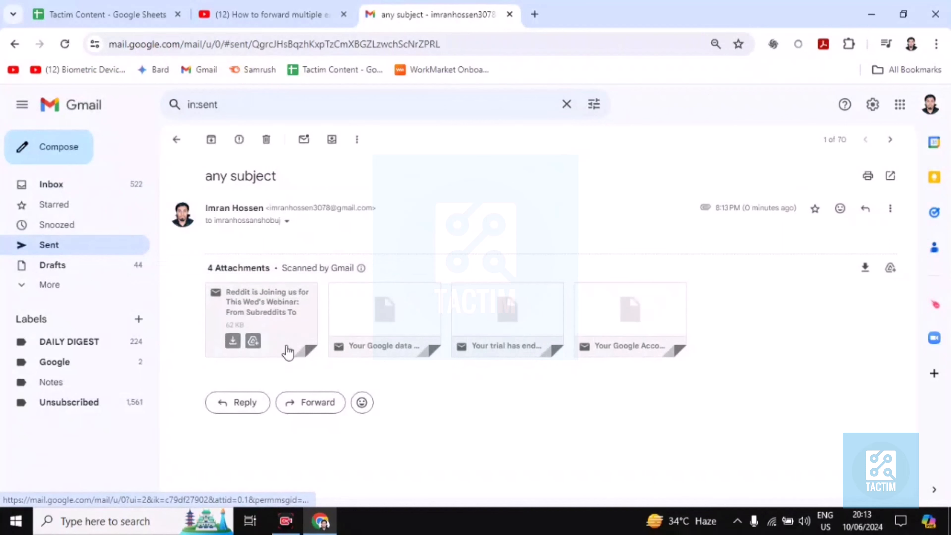
mouse_move(551, 377)
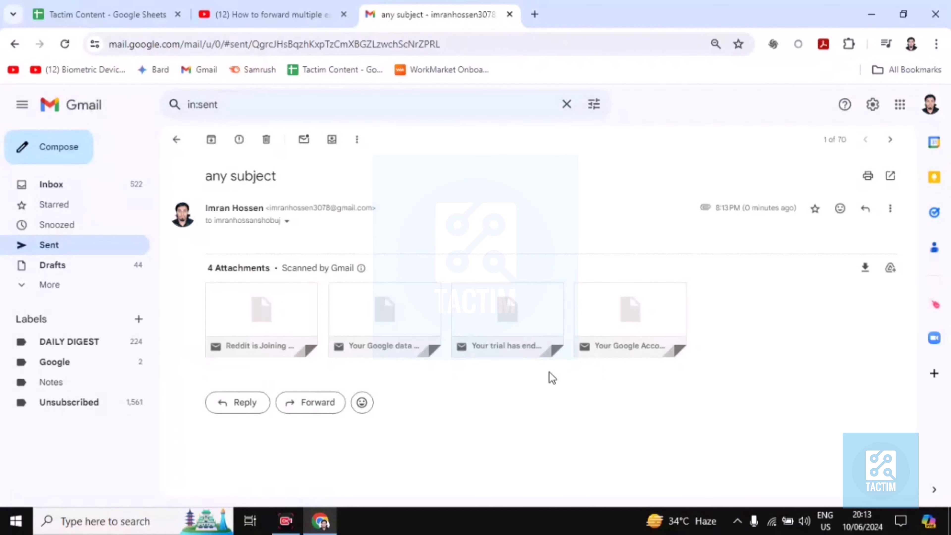